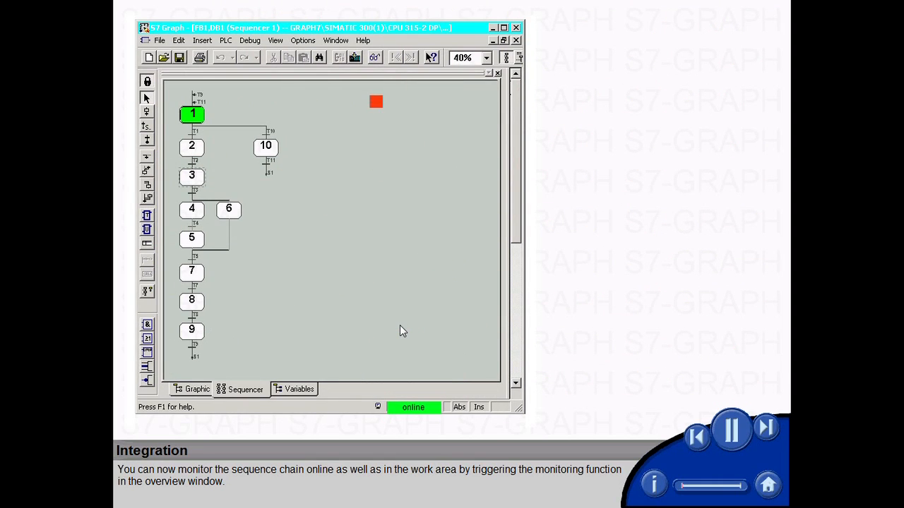
Step: Turn on online monitoring of the FB1 sequencer to see the active step highlighted
click(375, 57)
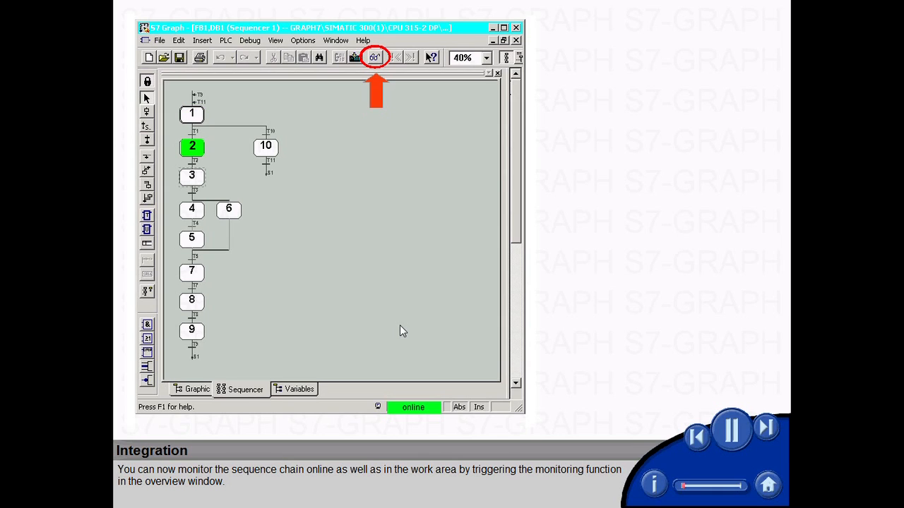